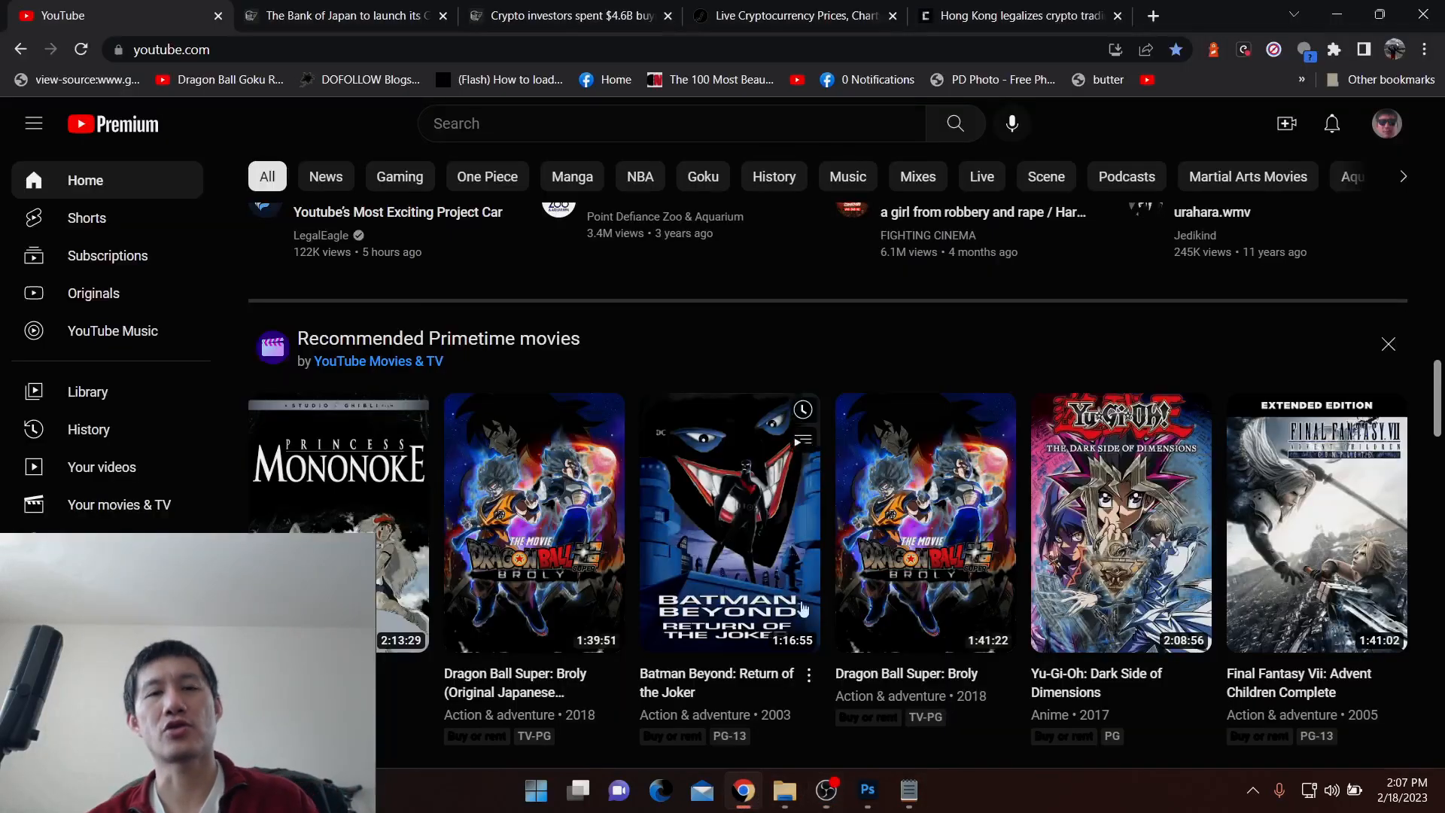
- Show the CryptoSlate 'Hong Kong legalizes crypto trading' article at its top with headline and Bitcoin sidebar
{"action": "left_click", "coordinate": [1014, 15]}
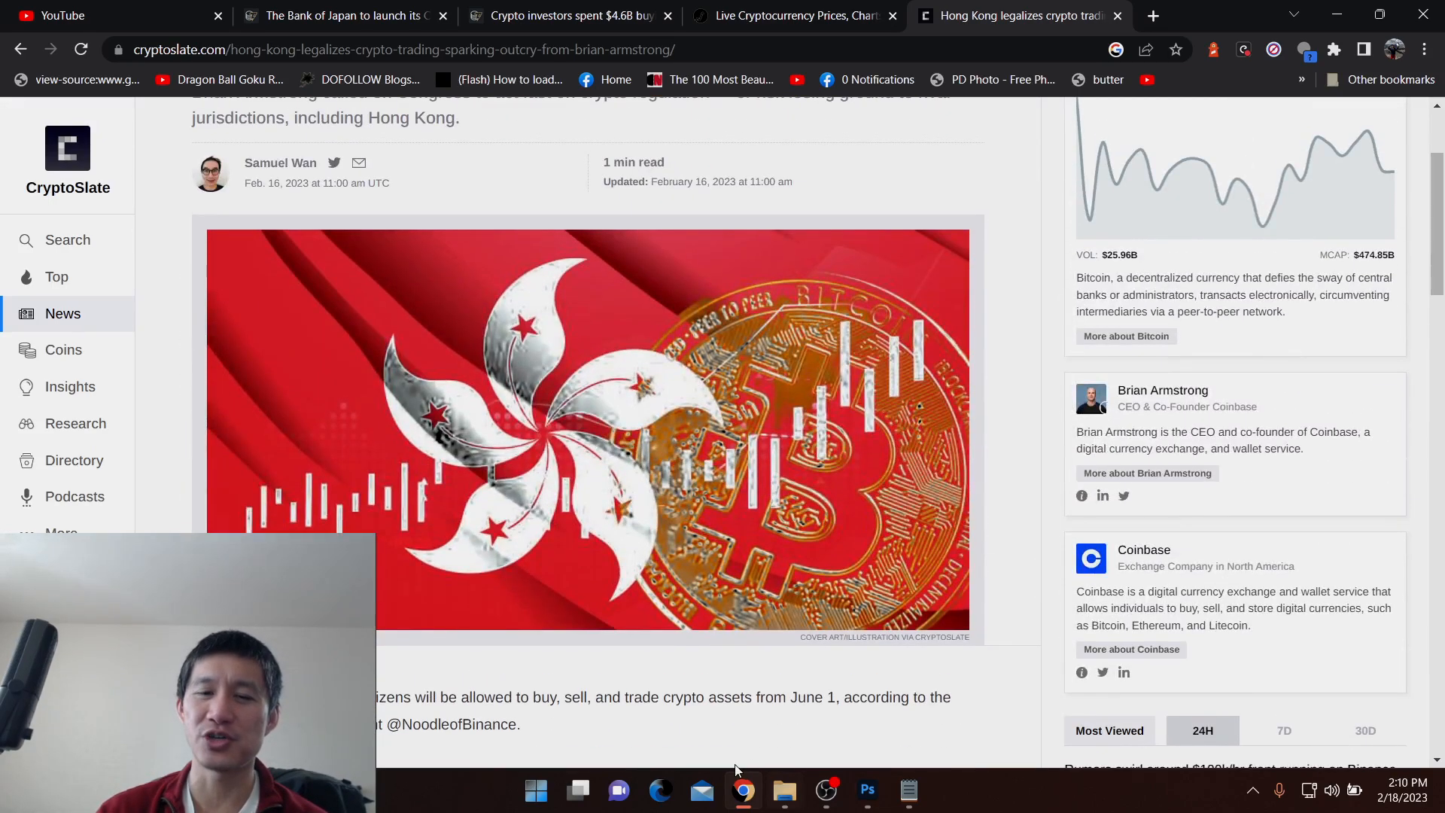
{"action": "left_click", "coordinate": [824, 791]}
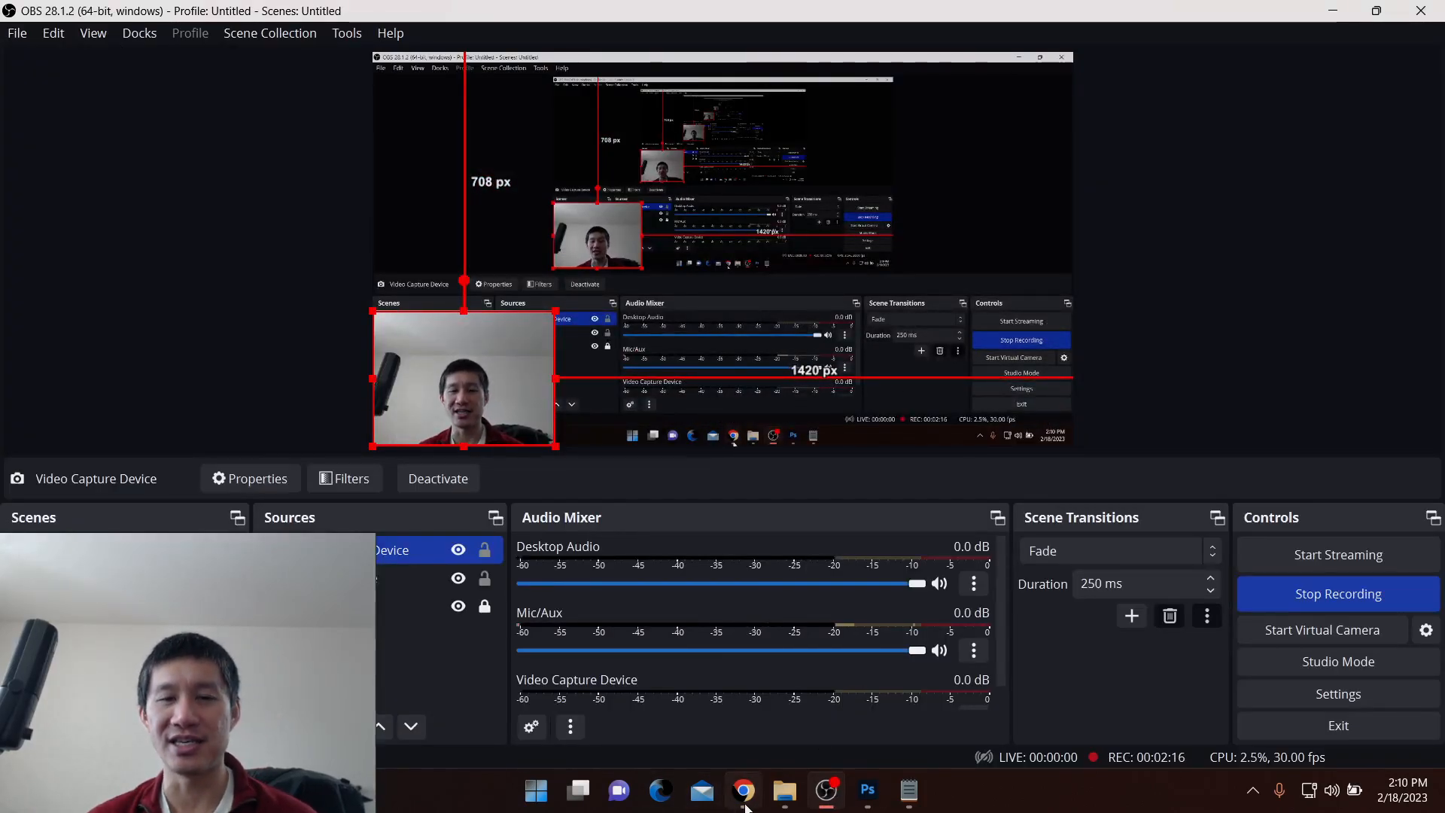
{"action": "left_click", "coordinate": [743, 790]}
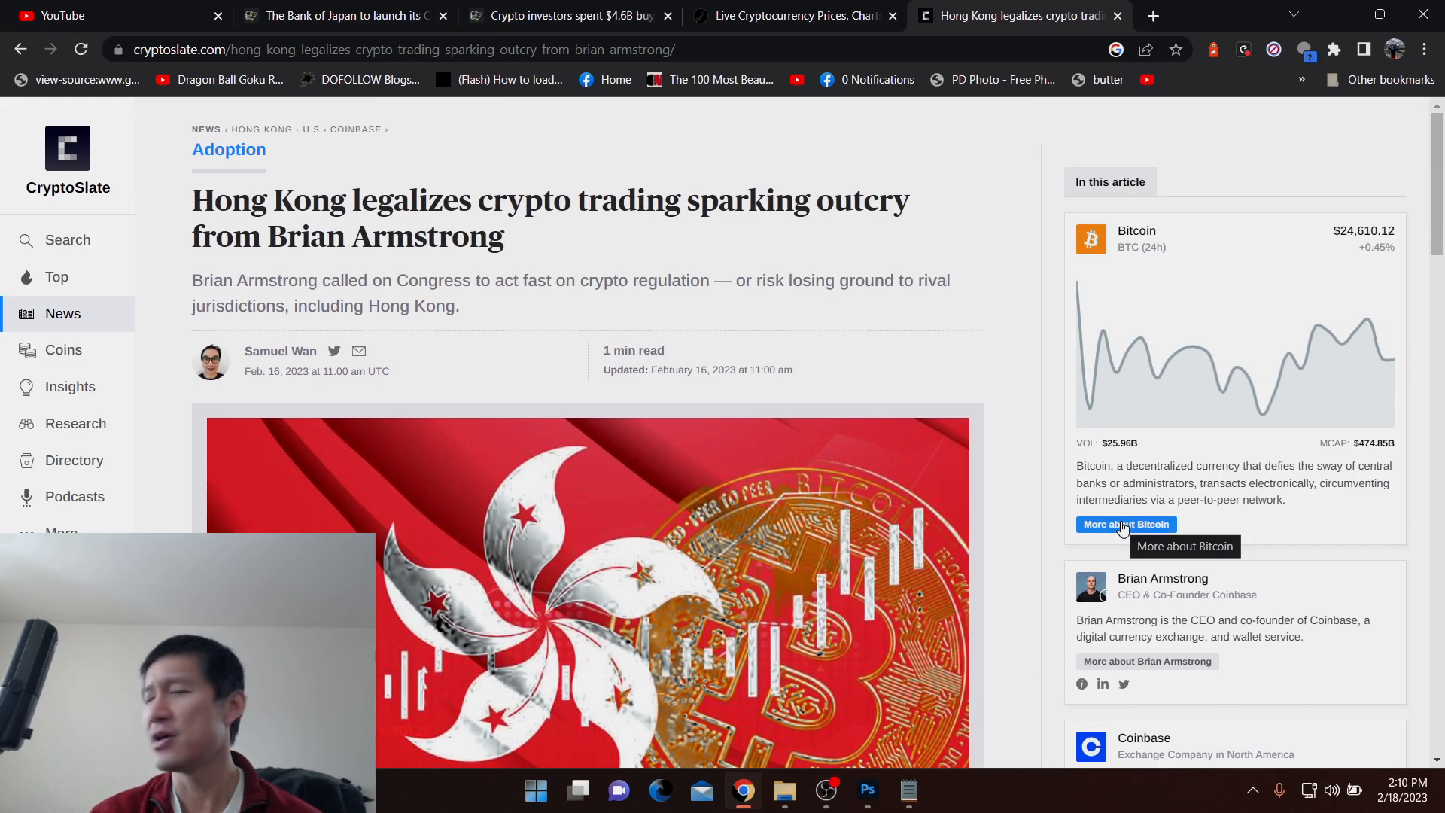